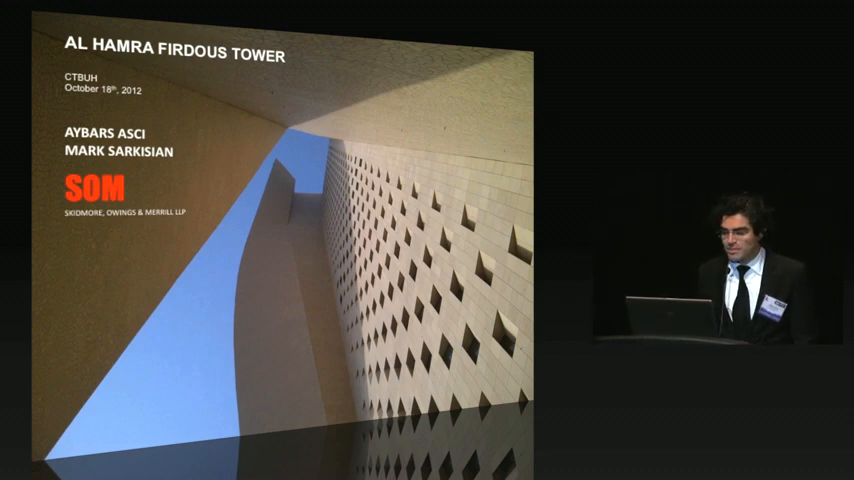
key(Right)
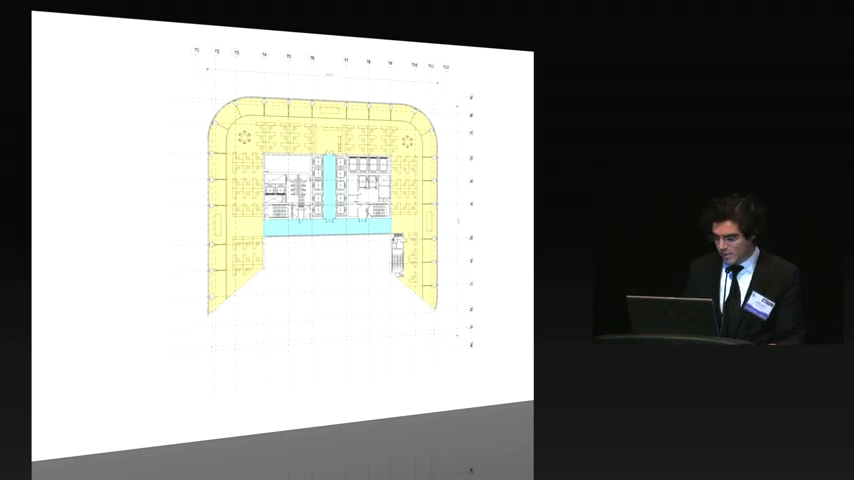
key(right)
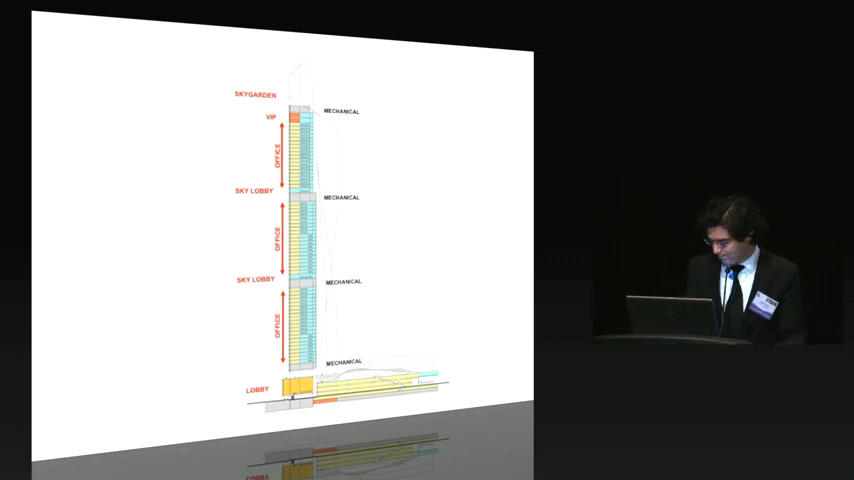
key(right)
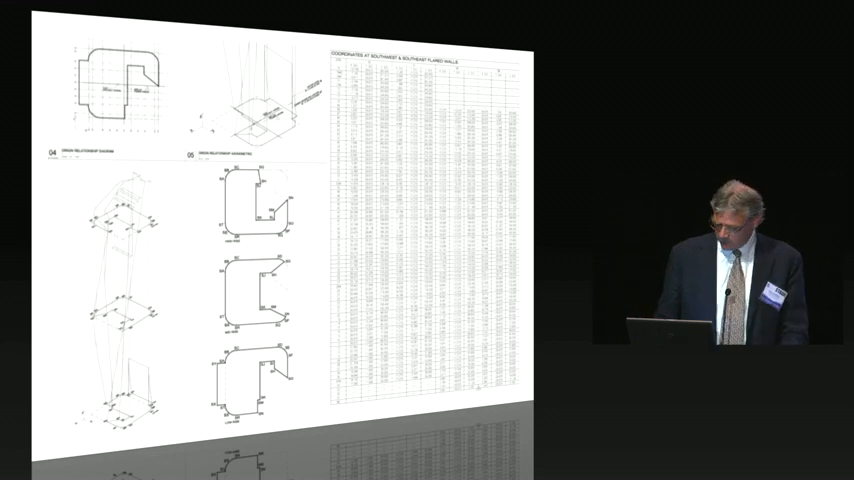